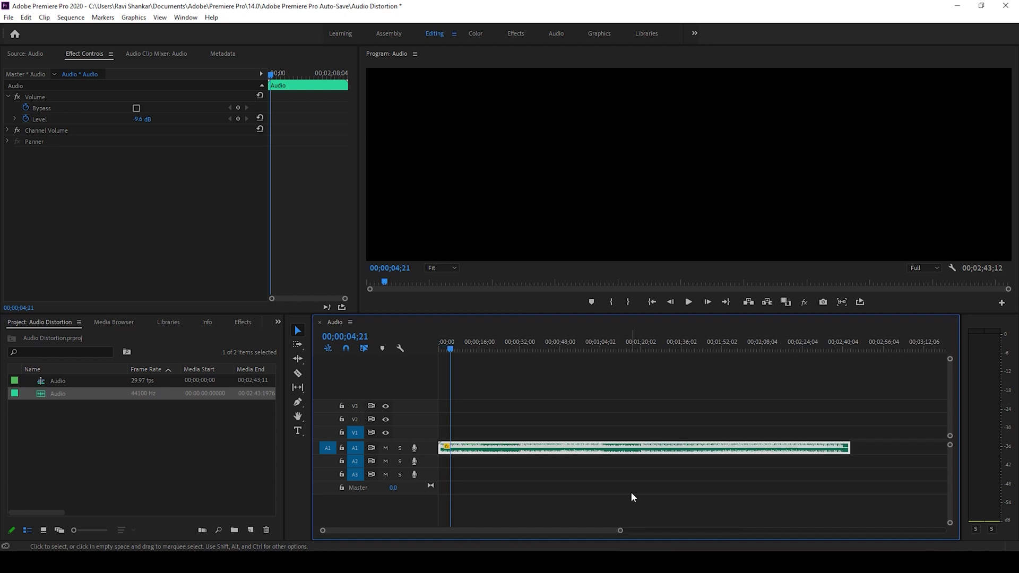
mouse_move(501, 460)
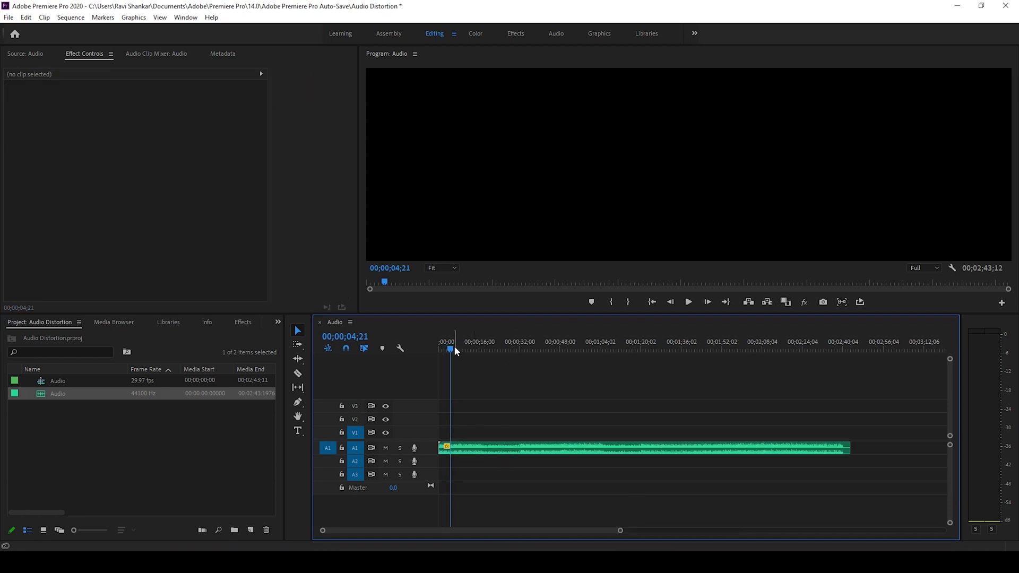
- Razor the audio clip at about 00:32 and 01:04 into three parts
left_click(687, 302)
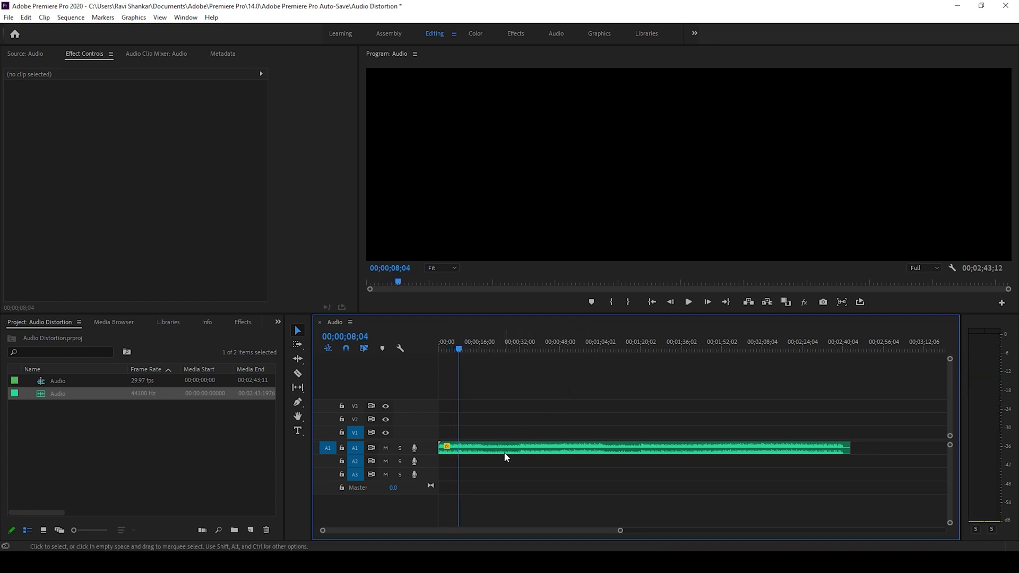
mouse_move(555, 445)
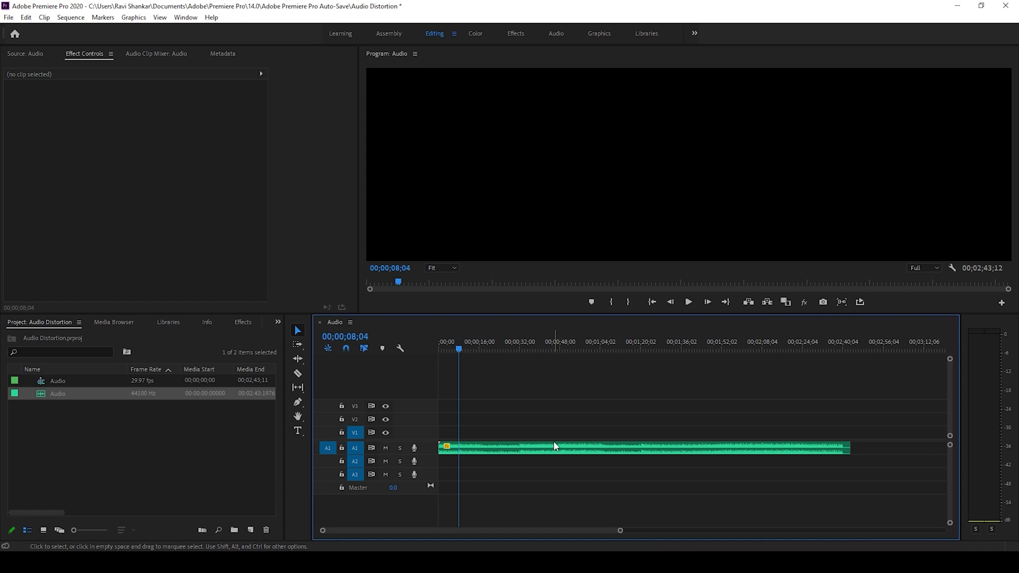
mouse_move(525, 450)
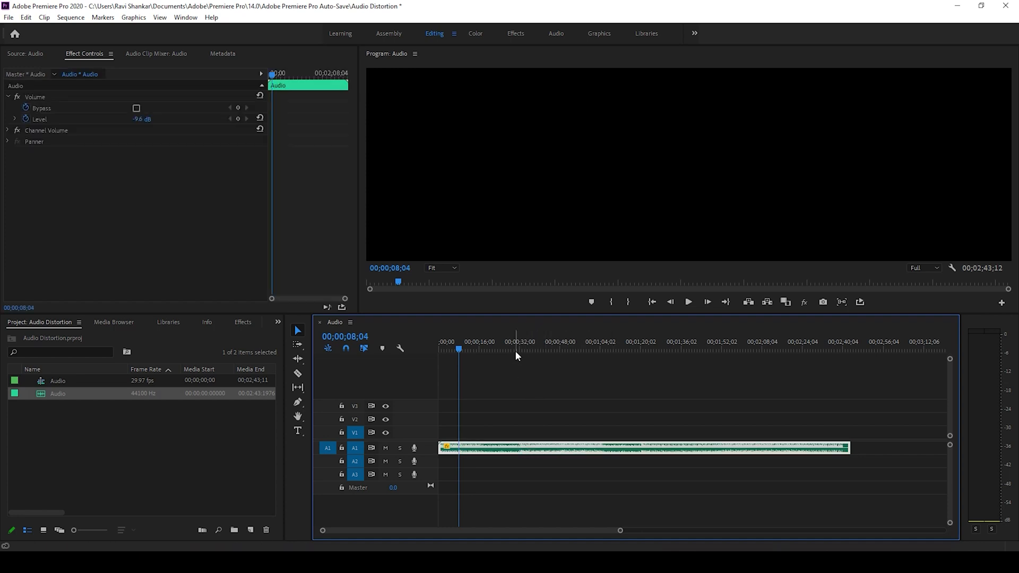
mouse_move(297, 374)
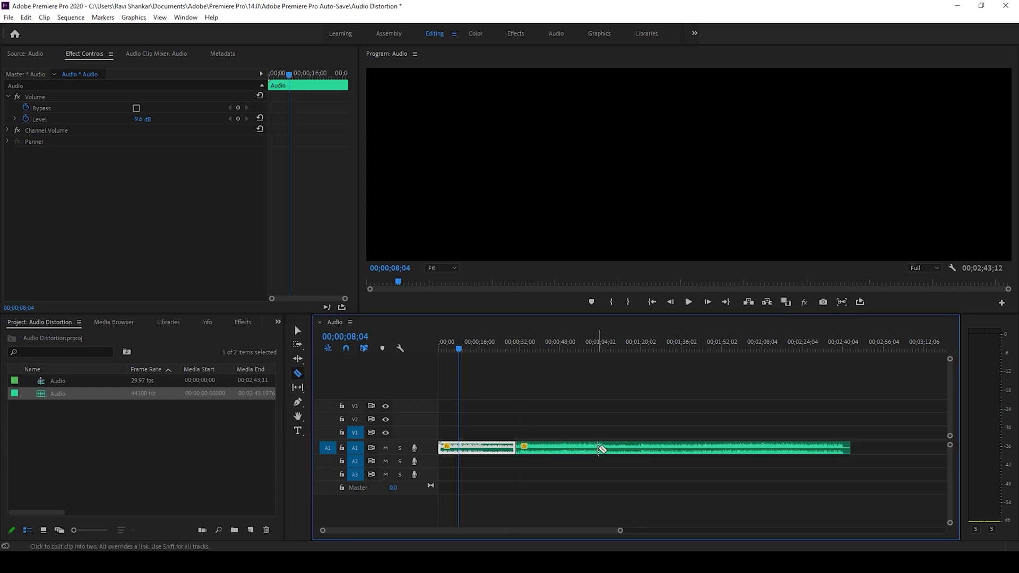
left_click(600, 447)
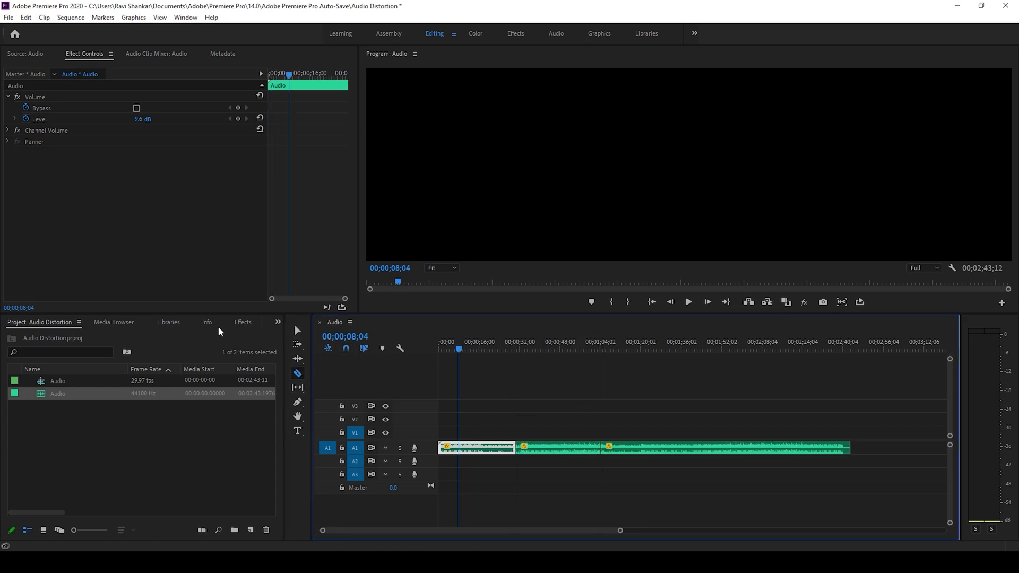
- Search the effects for 'distortion' and pick the Distortion audio effect
left_click(242, 321)
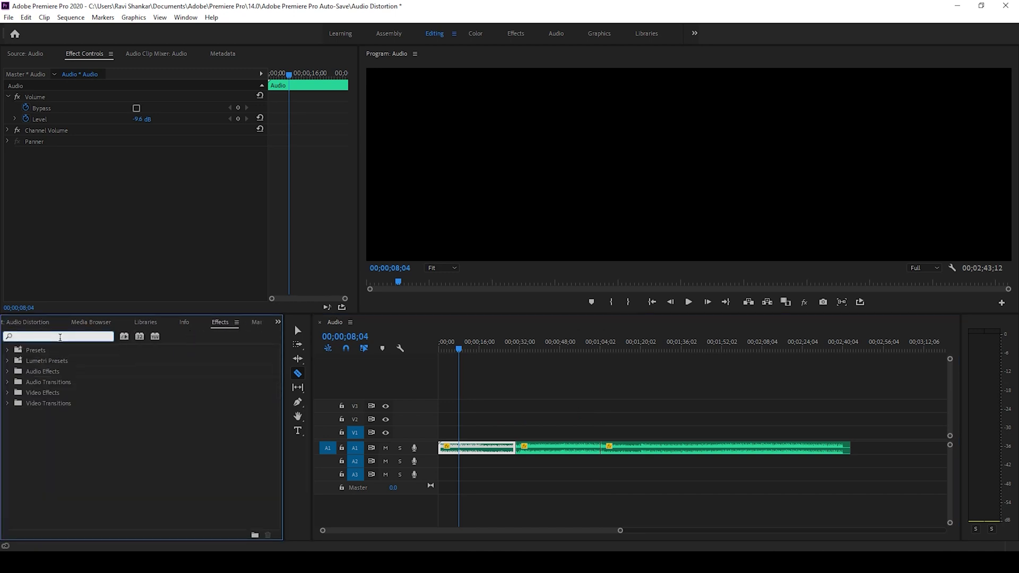
type("distortion")
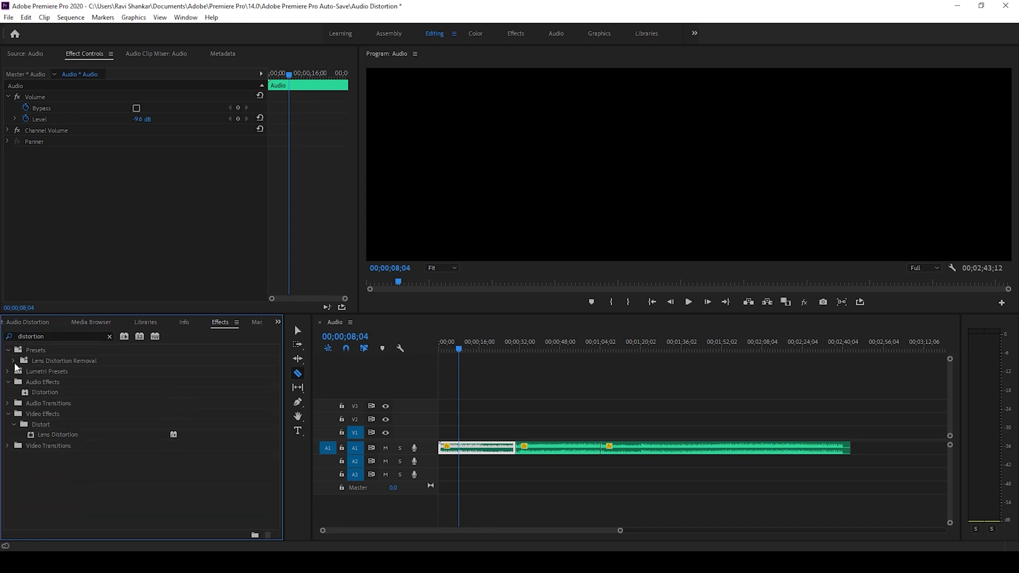
left_click(46, 392)
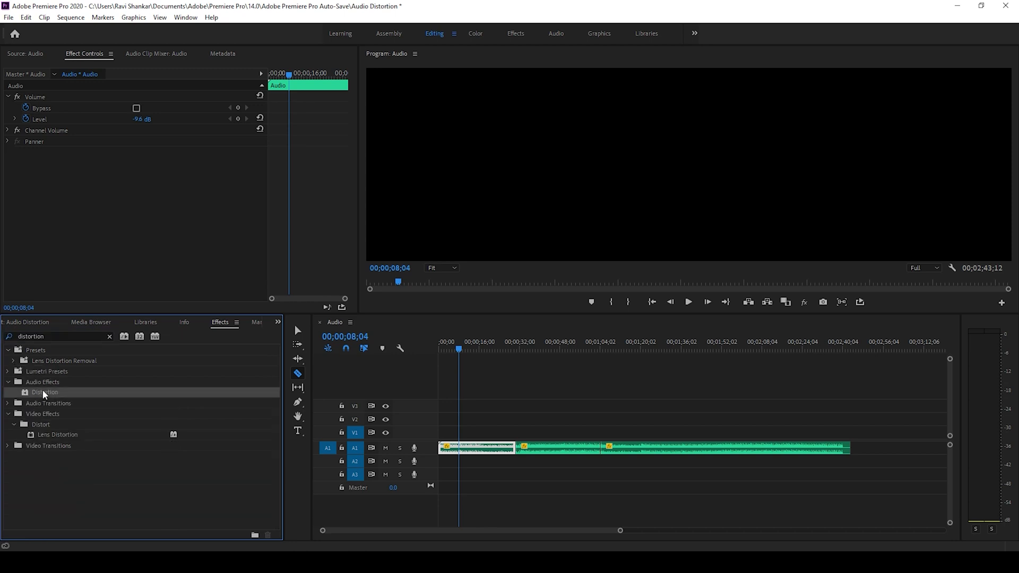
mouse_move(47, 395)
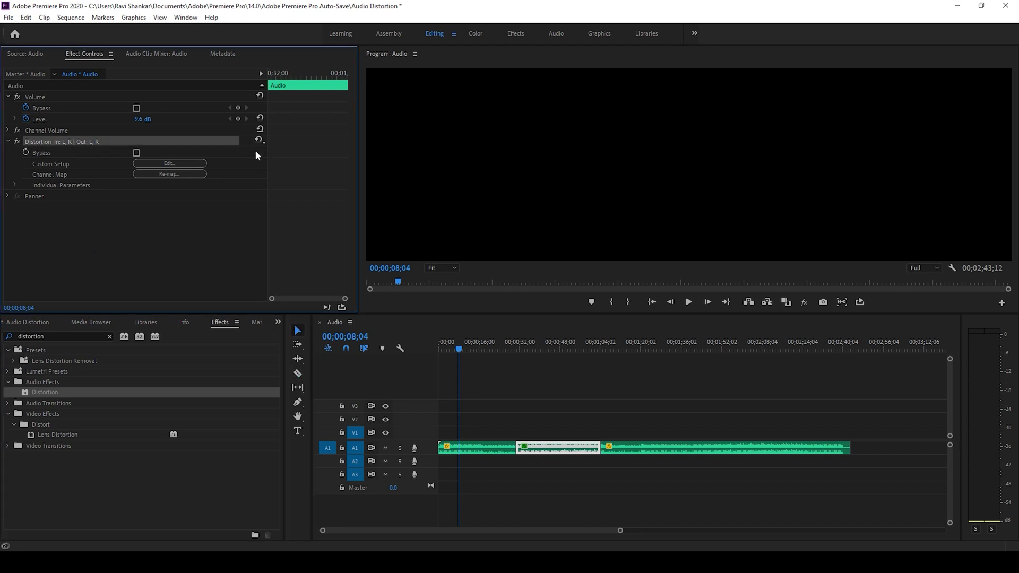
- Set the middle clip's Distortion effect to the Maximum Pain preset
left_click(259, 143)
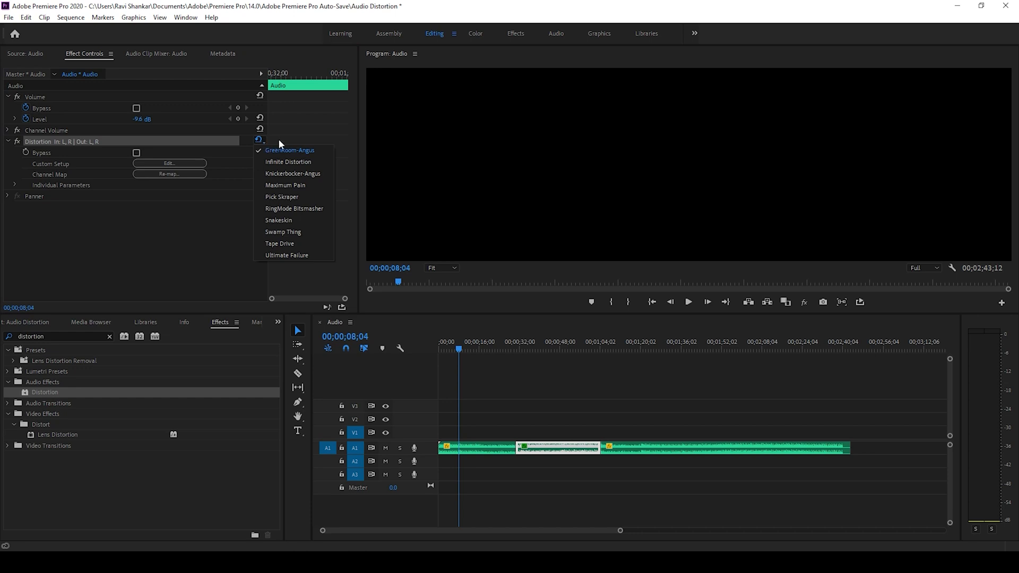
mouse_move(288, 209)
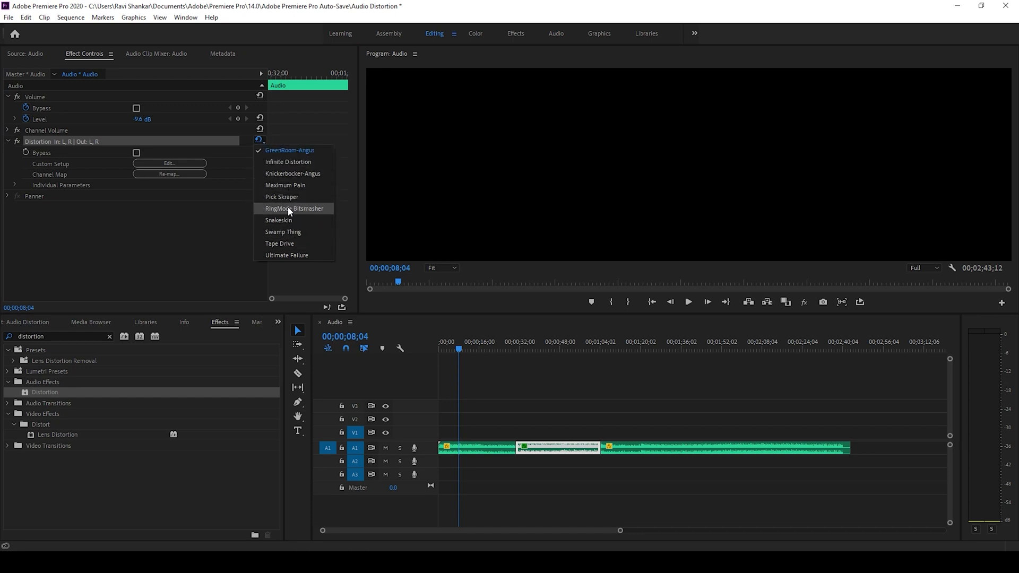
mouse_move(288, 150)
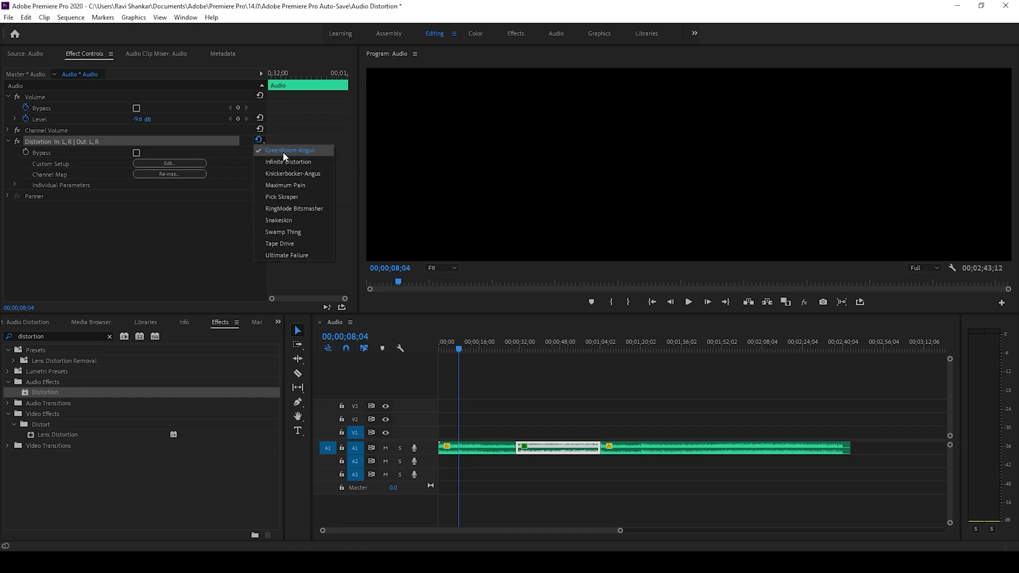
mouse_move(285, 185)
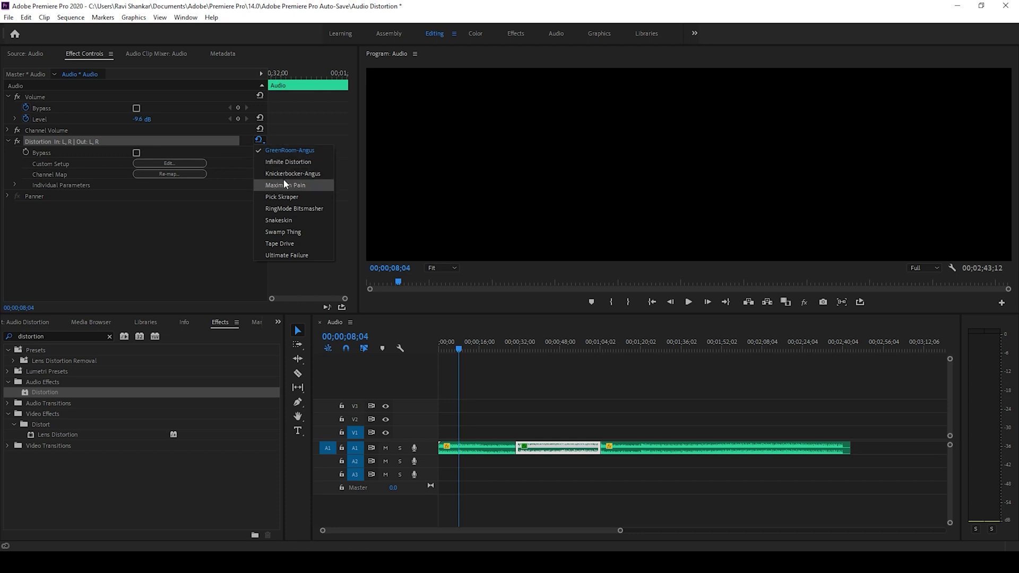
left_click(571, 456)
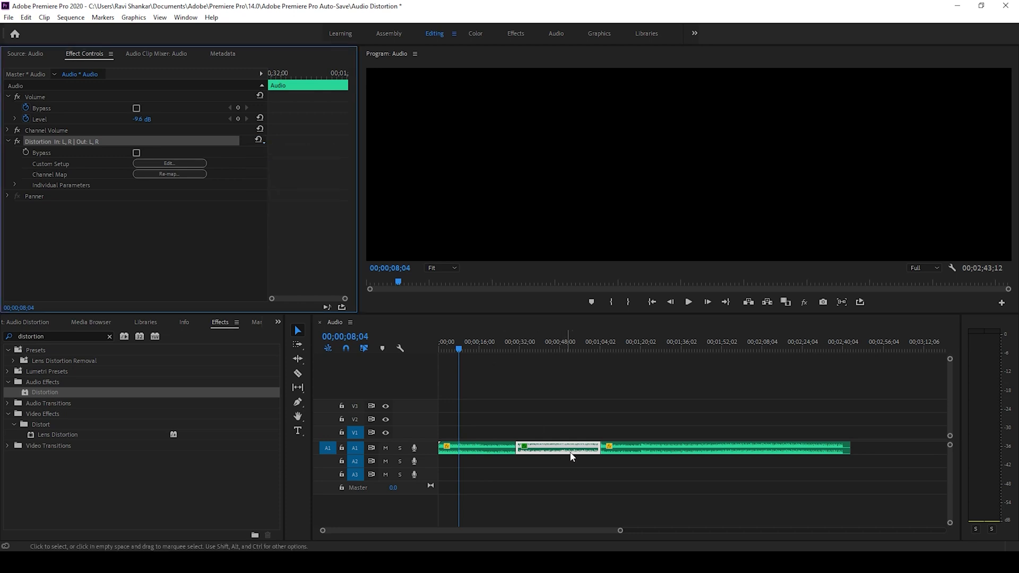
mouse_move(471, 331)
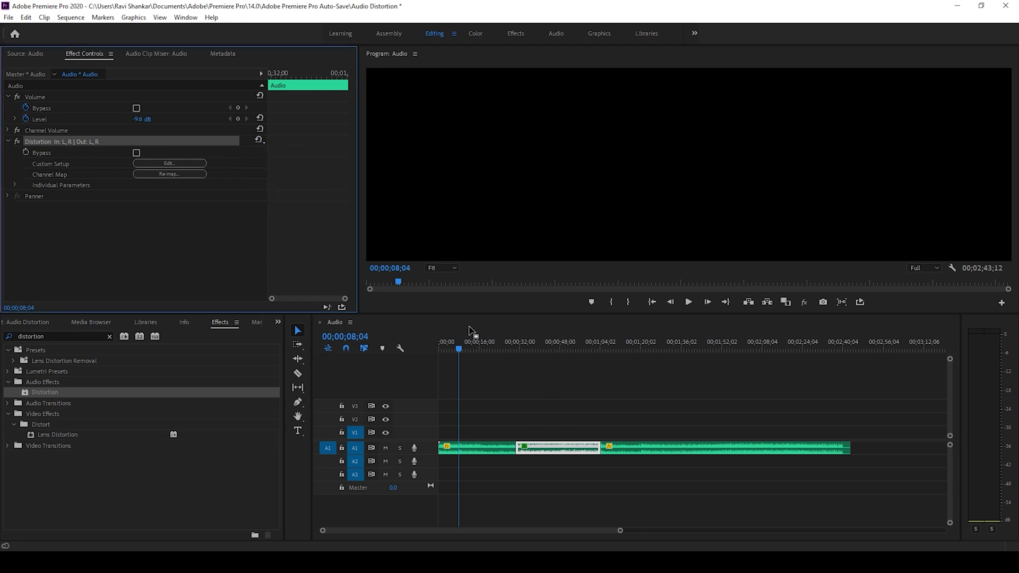
mouse_move(481, 338)
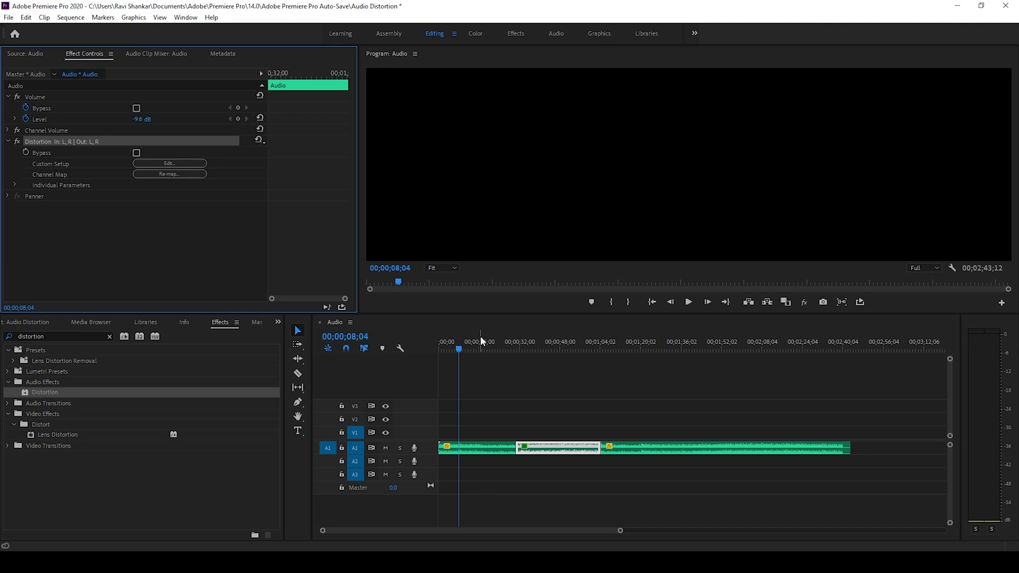
mouse_move(293, 164)
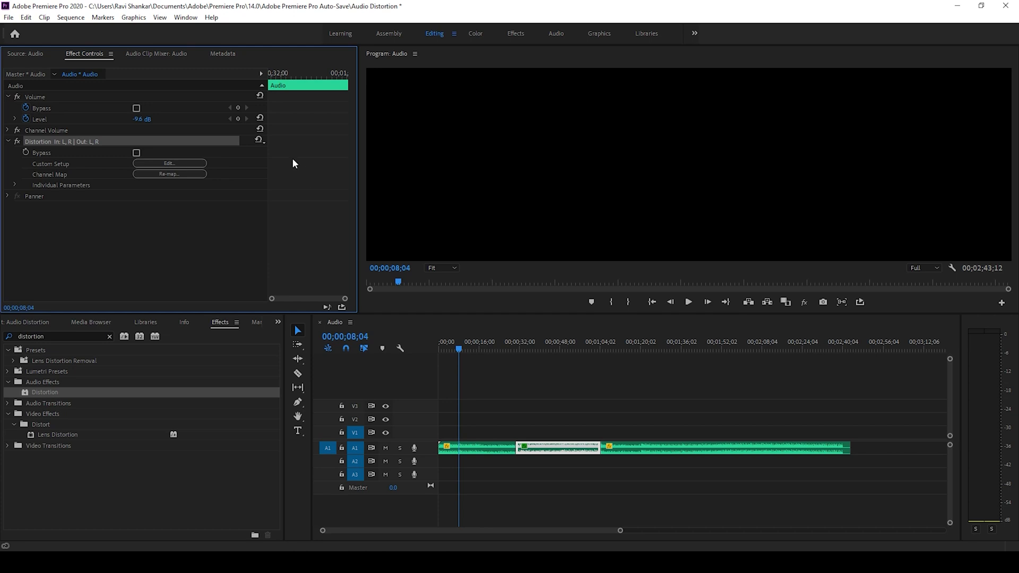
- Check the Distortion presets menu shows Maximum Pain as active
left_click(259, 139)
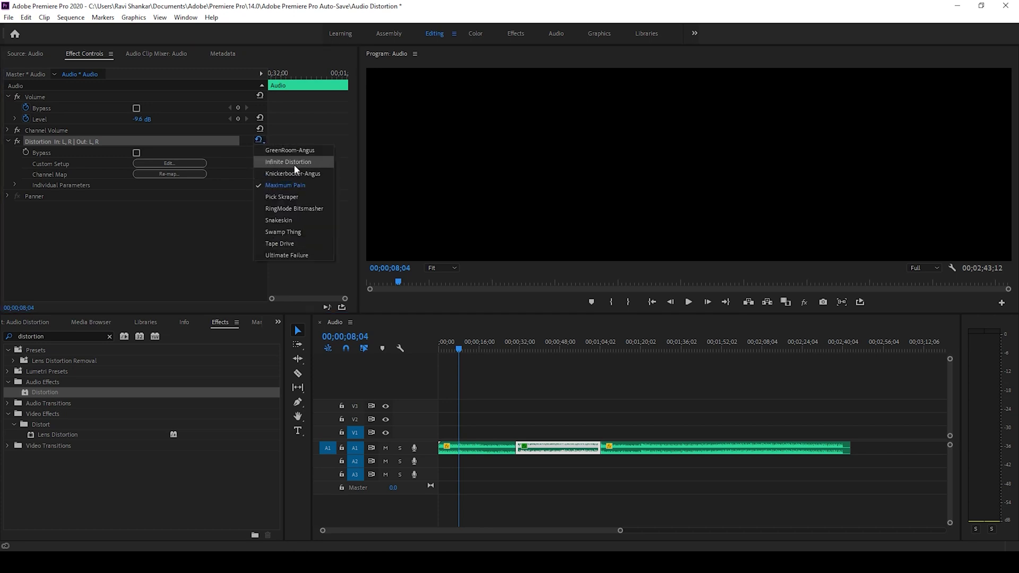
mouse_move(294, 209)
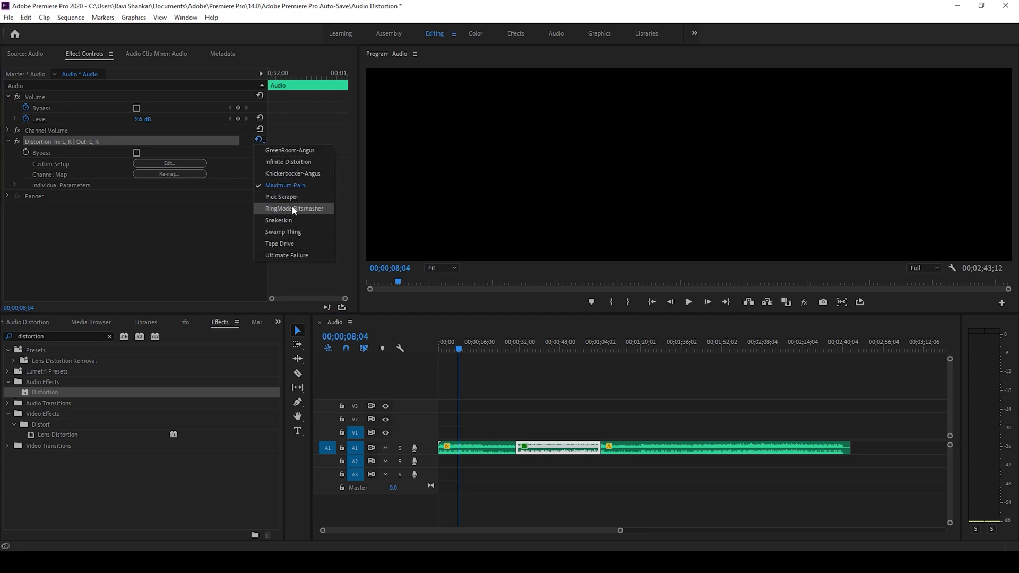
mouse_move(296, 189)
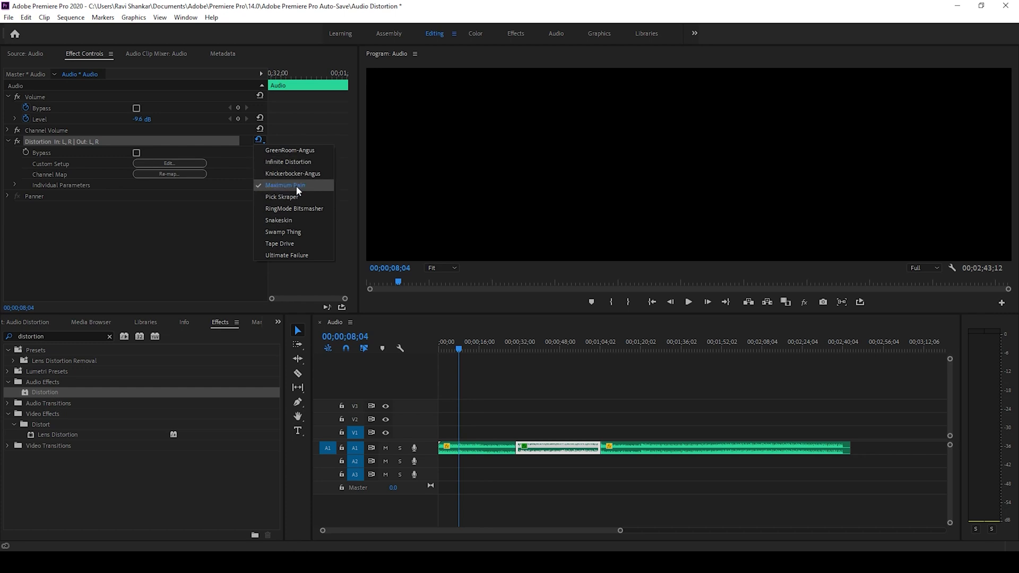
mouse_move(294, 209)
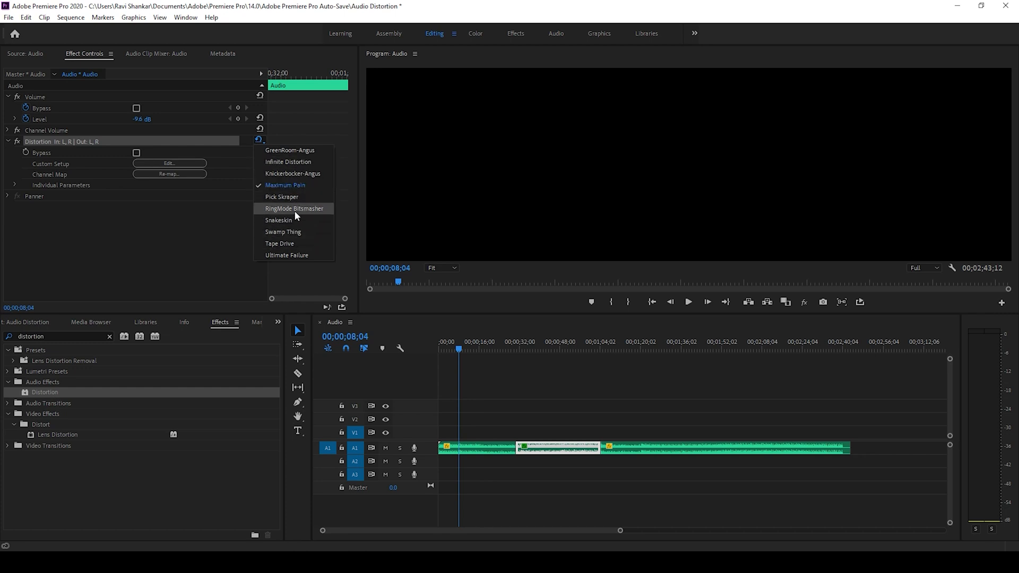